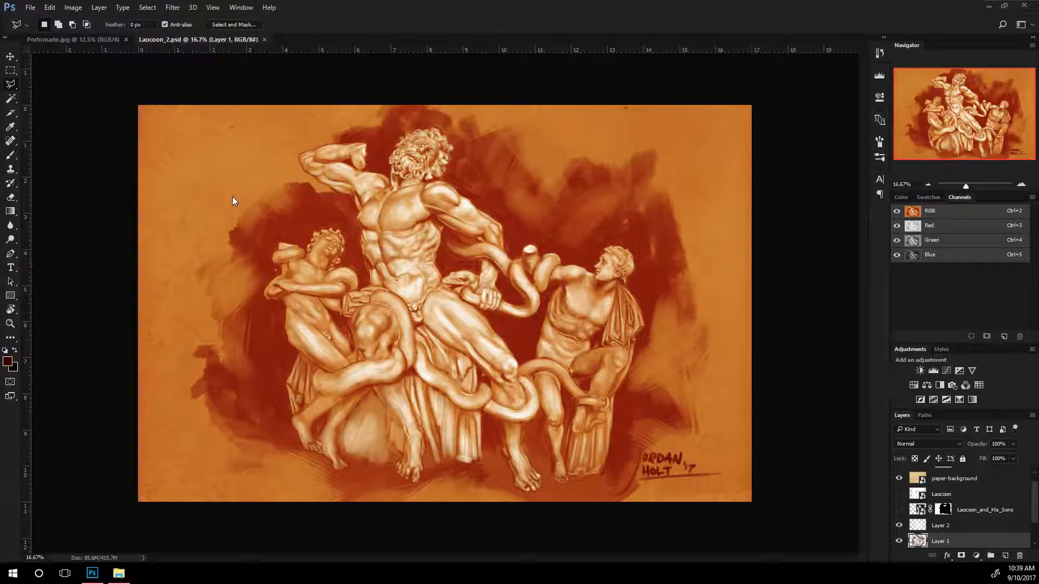
pyautogui.moveTo(245, 215)
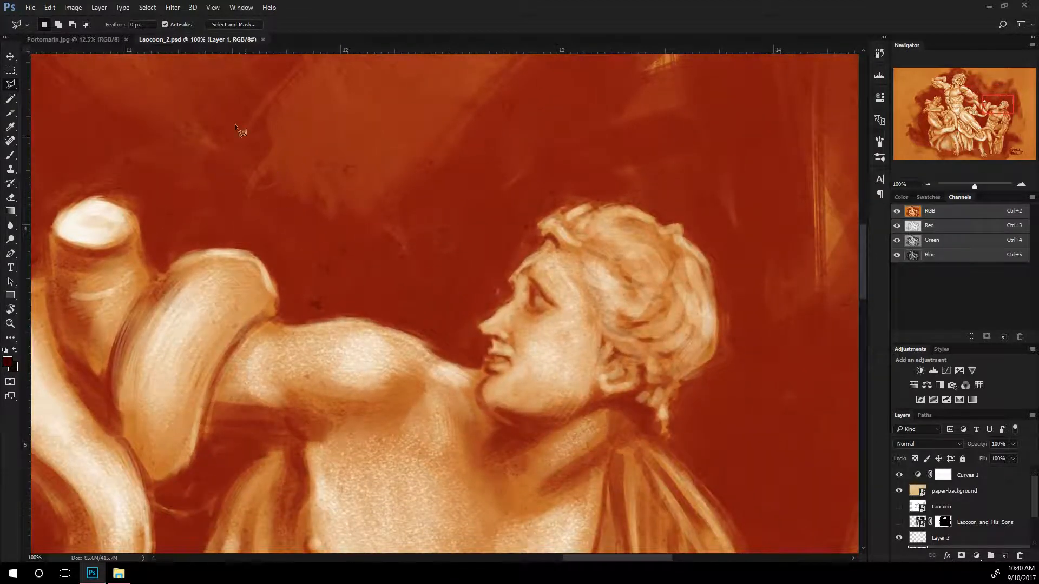
# View Image Size (6800 × 4400 px at 400 ppi), cancel, and bring up the file's folder
pyautogui.click(73, 7)
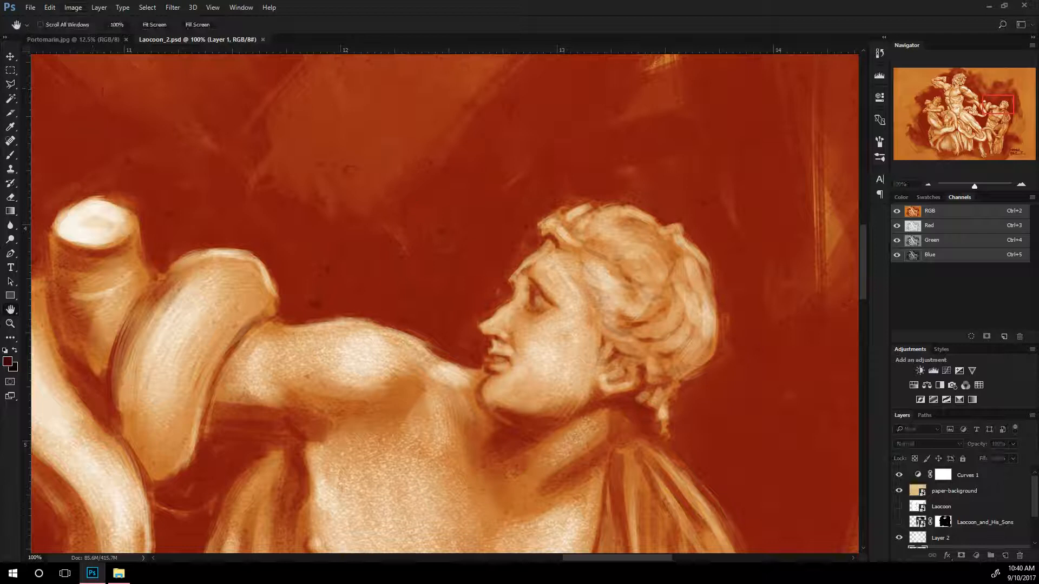
pyautogui.click(72, 7)
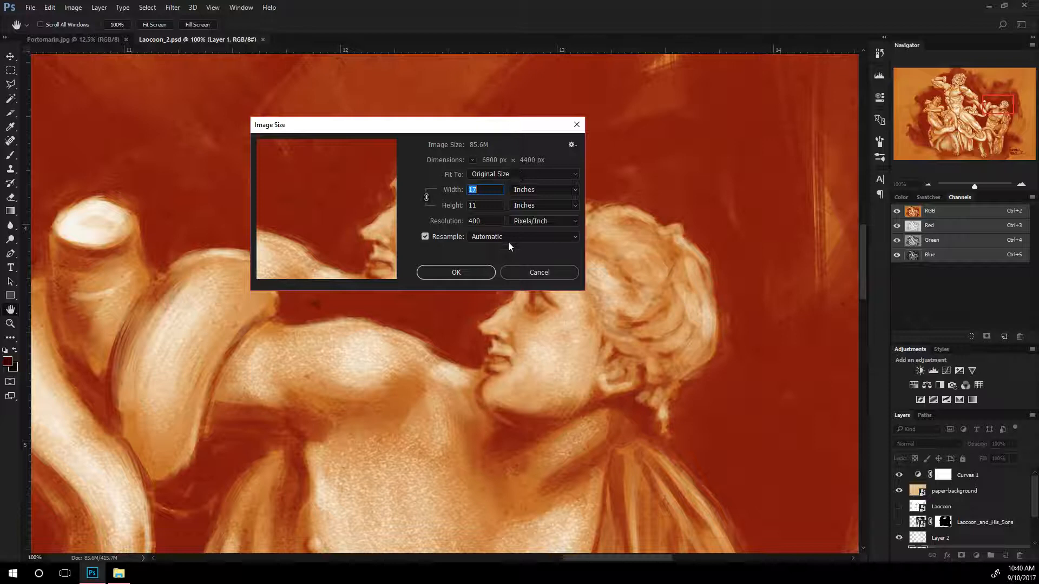
pyautogui.click(539, 271)
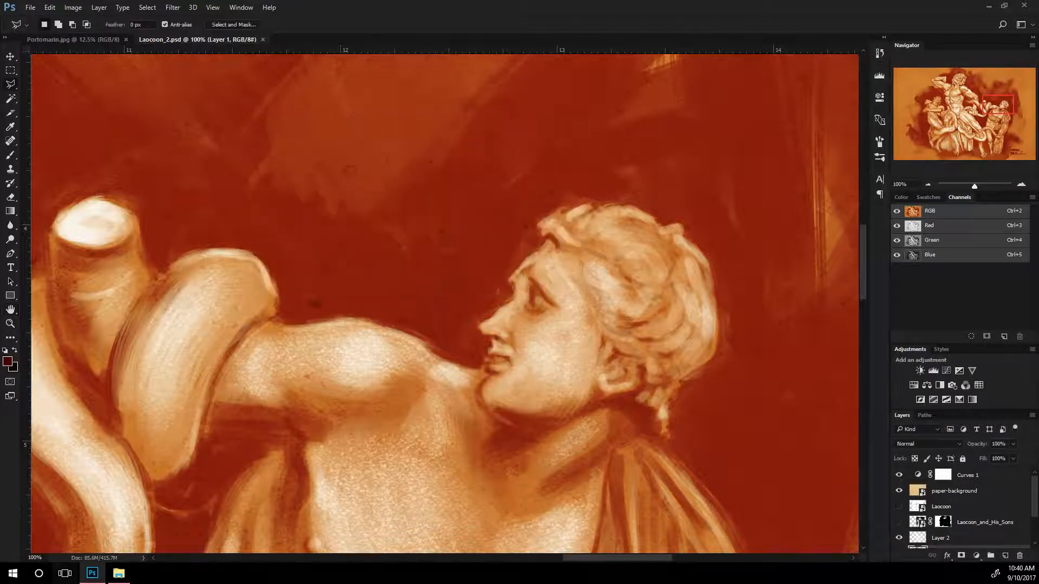
pyautogui.click(118, 573)
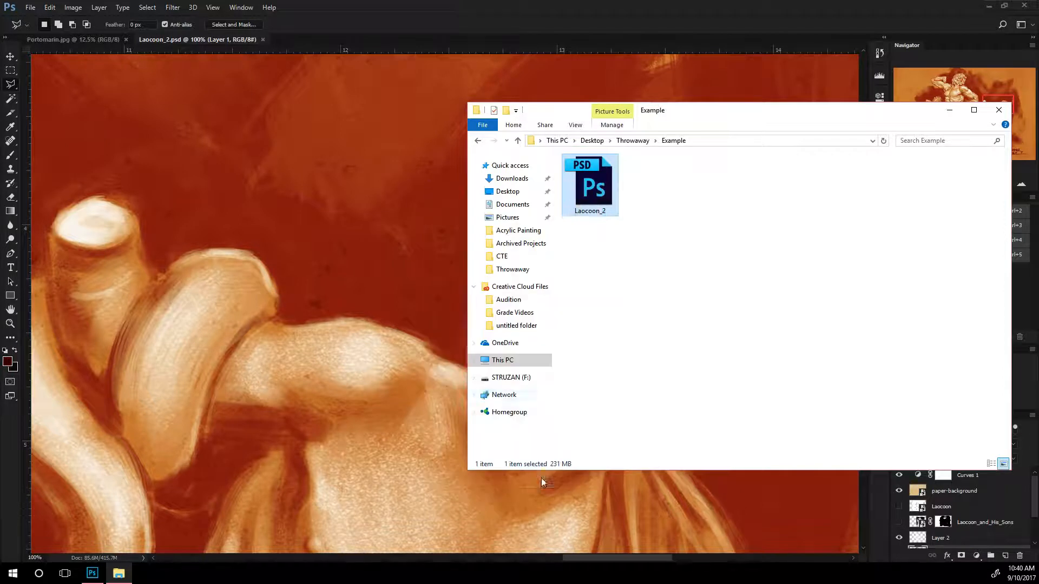
# Check Laocoon_2's Properties showing 231 MB, then close Properties and the Example folder
pyautogui.click(590, 184)
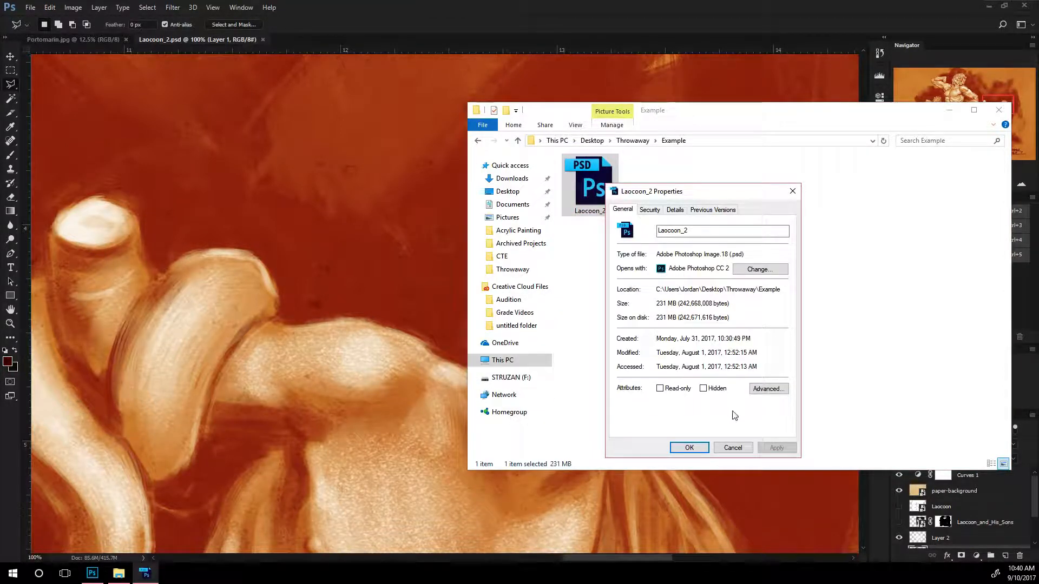
pyautogui.click(733, 448)
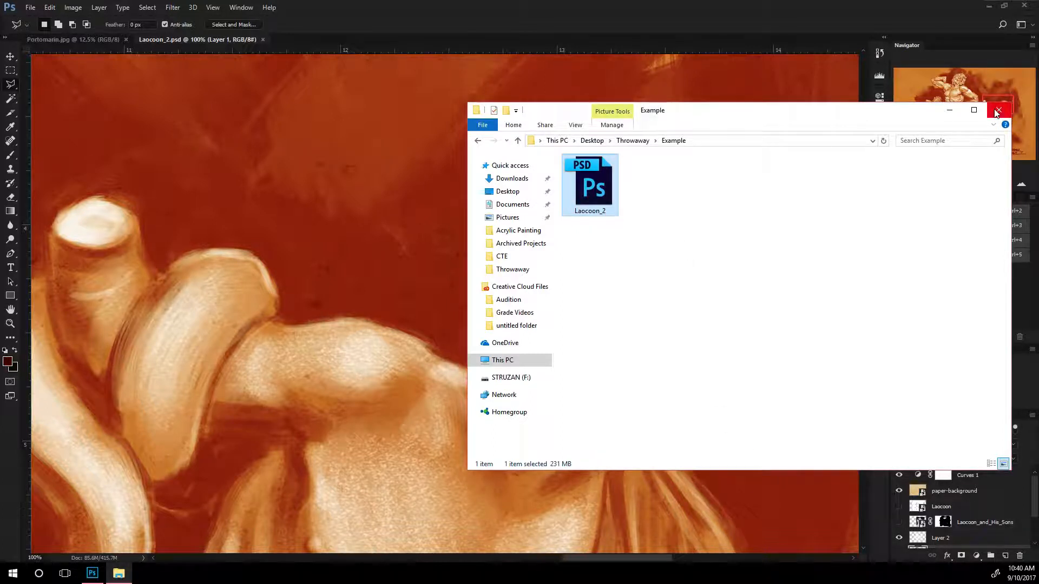
pyautogui.click(1000, 110)
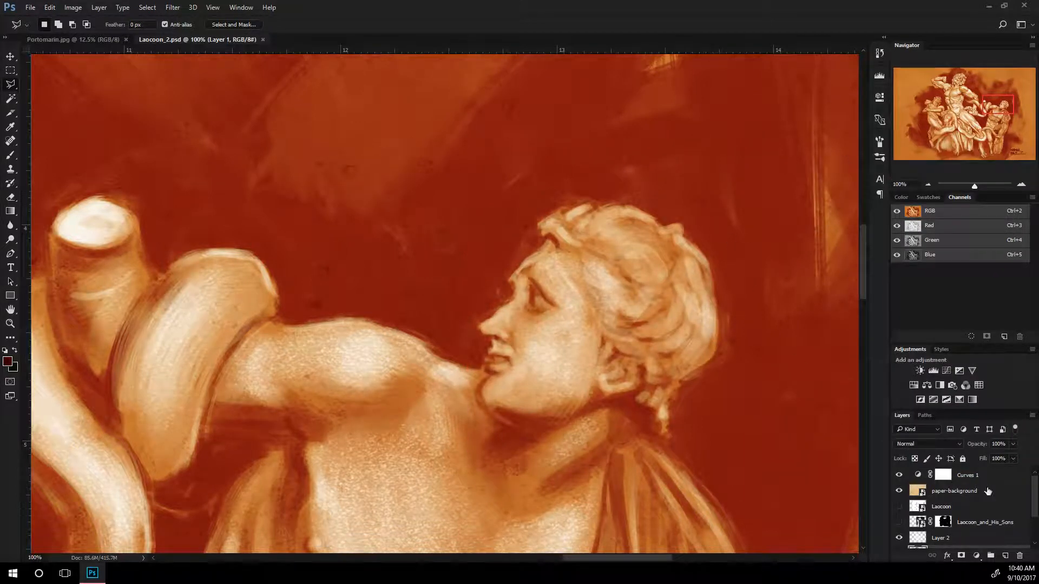
# Add a Solid Color fill layer set to white #ffffff
pyautogui.click(946, 475)
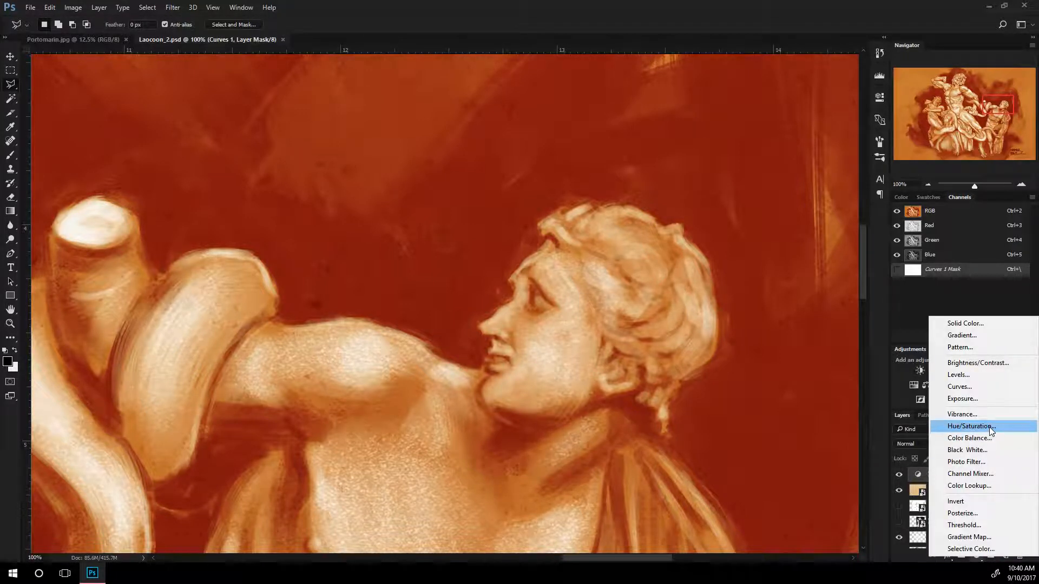
pyautogui.moveTo(977, 362)
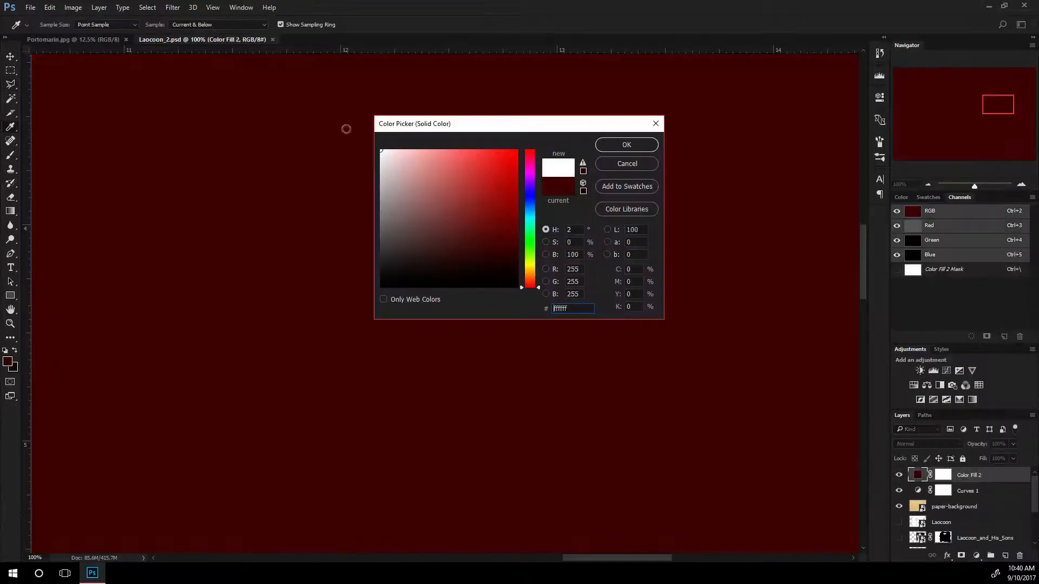
pyautogui.click(625, 145)
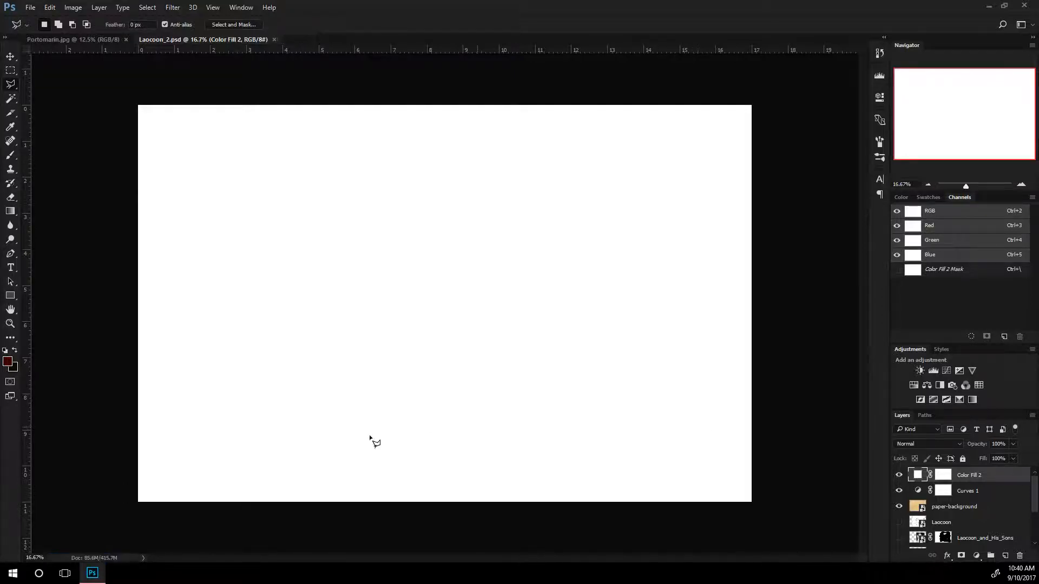
pyautogui.moveTo(183, 532)
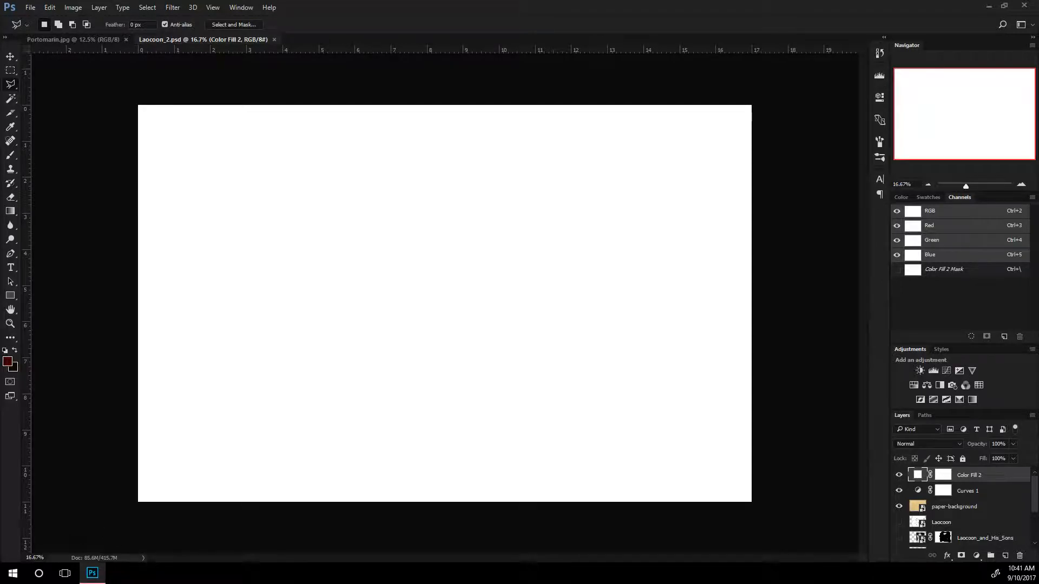
# Navigate File Explorer to Throwaway > Example to see Laocoon_2 at 167 MB
pyautogui.click(118, 573)
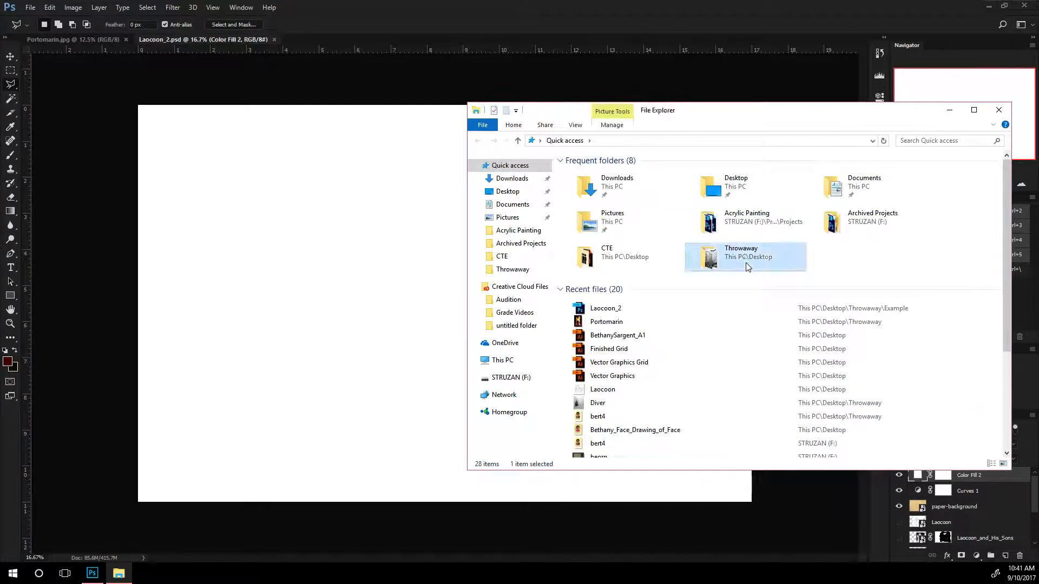
pyautogui.doubleClick(744, 257)
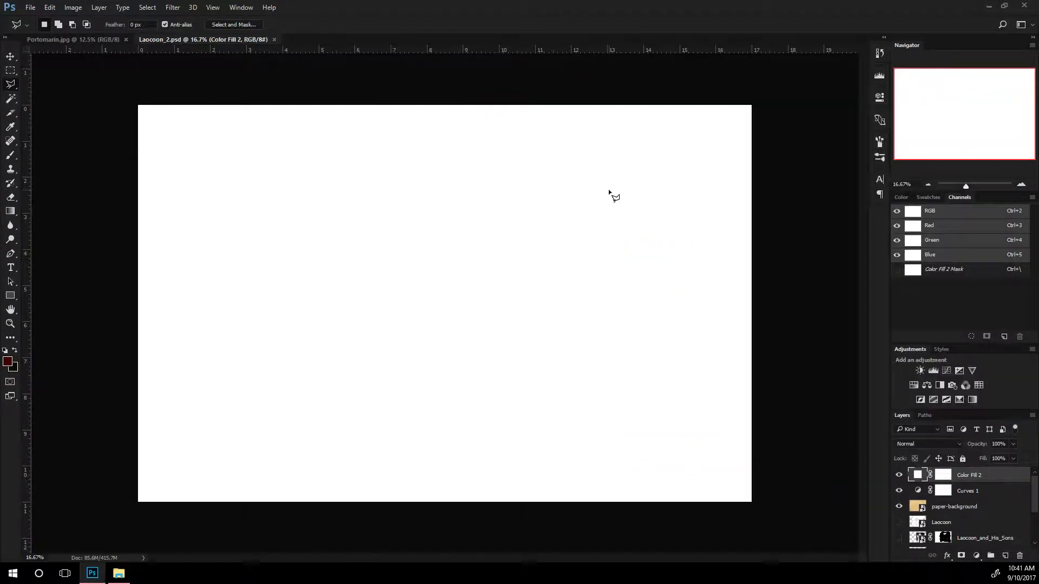
pyautogui.click(118, 573)
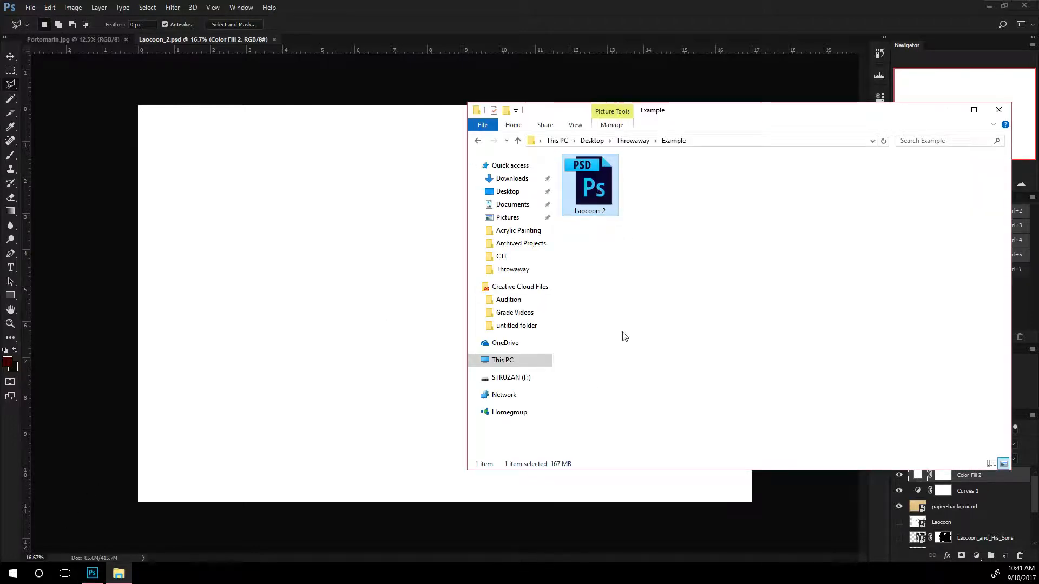
pyautogui.moveTo(569, 472)
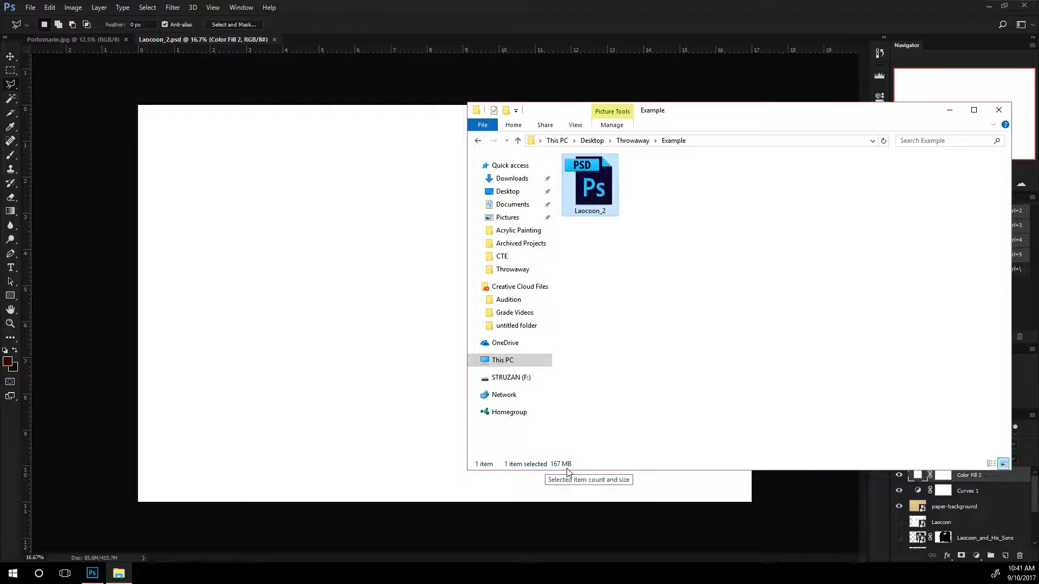
pyautogui.moveTo(557, 472)
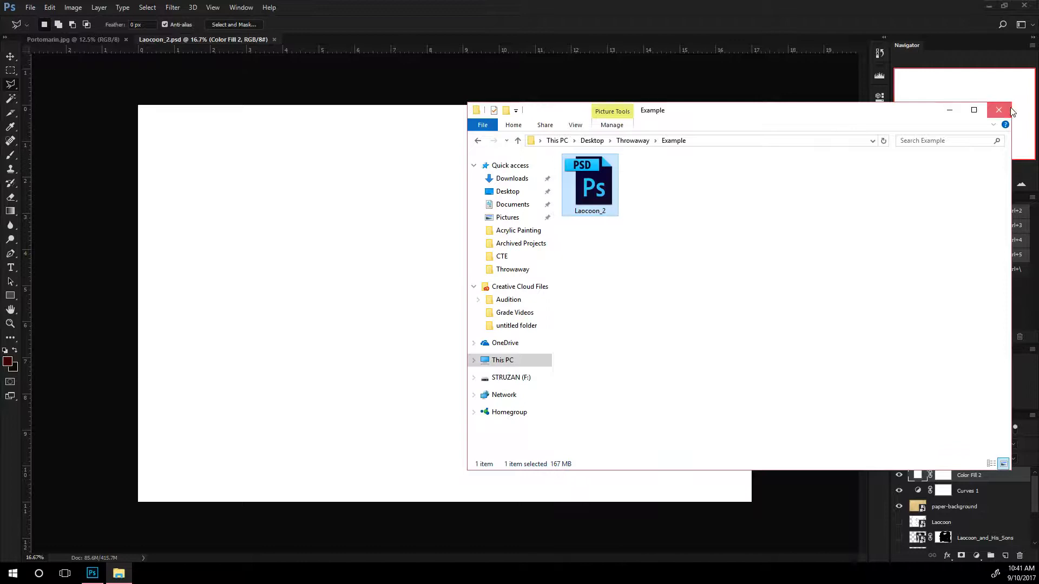
# Resample the image in Image Size to 250 ppi, giving 4250 × 2750 px
pyautogui.click(998, 110)
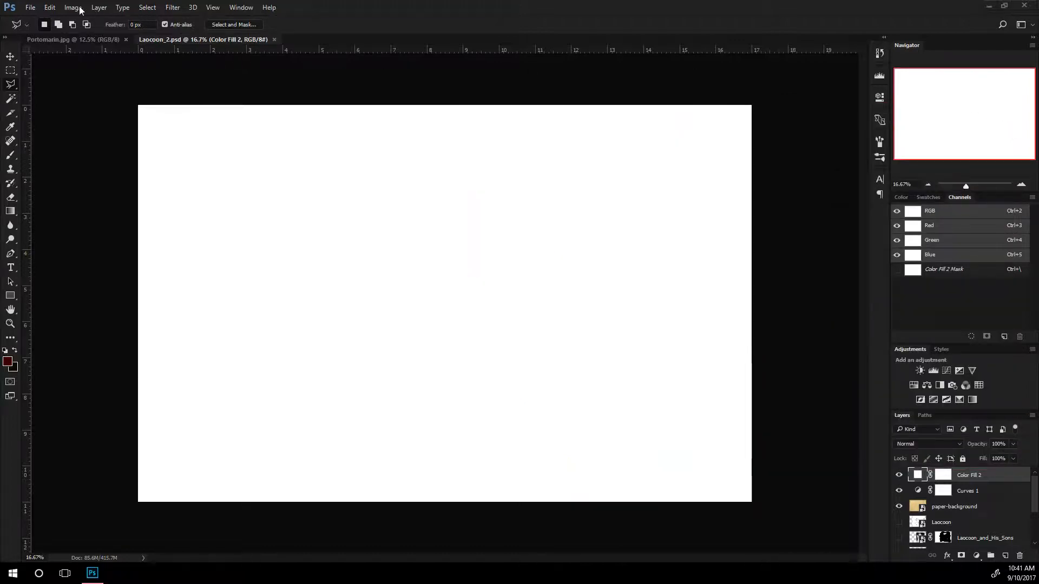
pyautogui.click(73, 7)
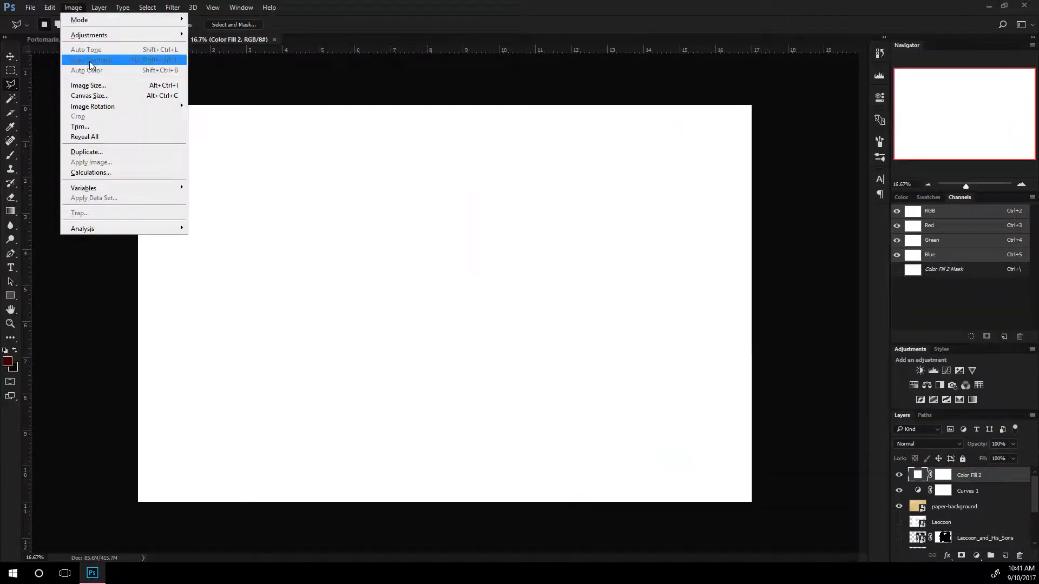
pyautogui.click(88, 85)
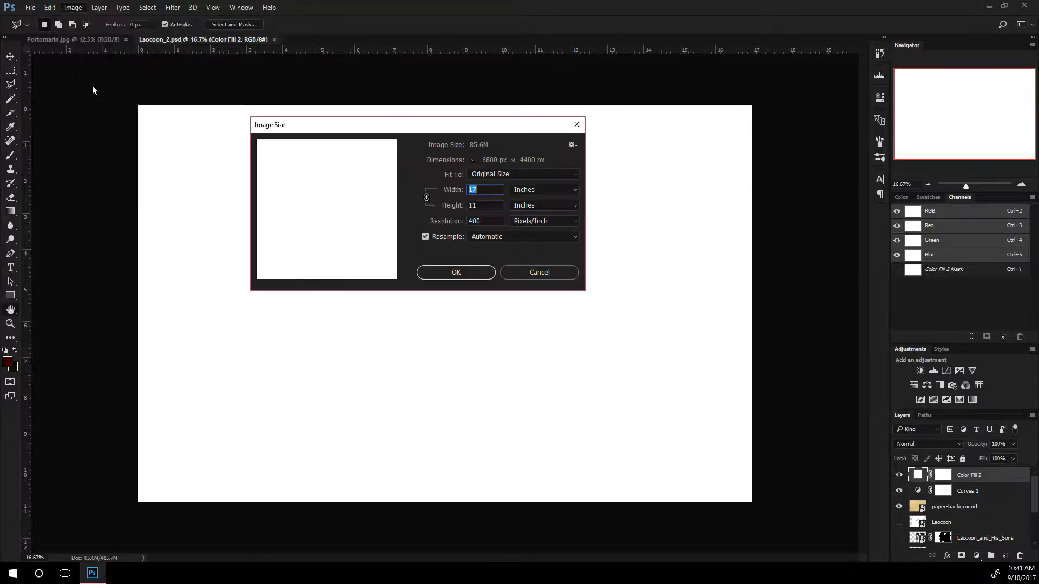
pyautogui.click(484, 221)
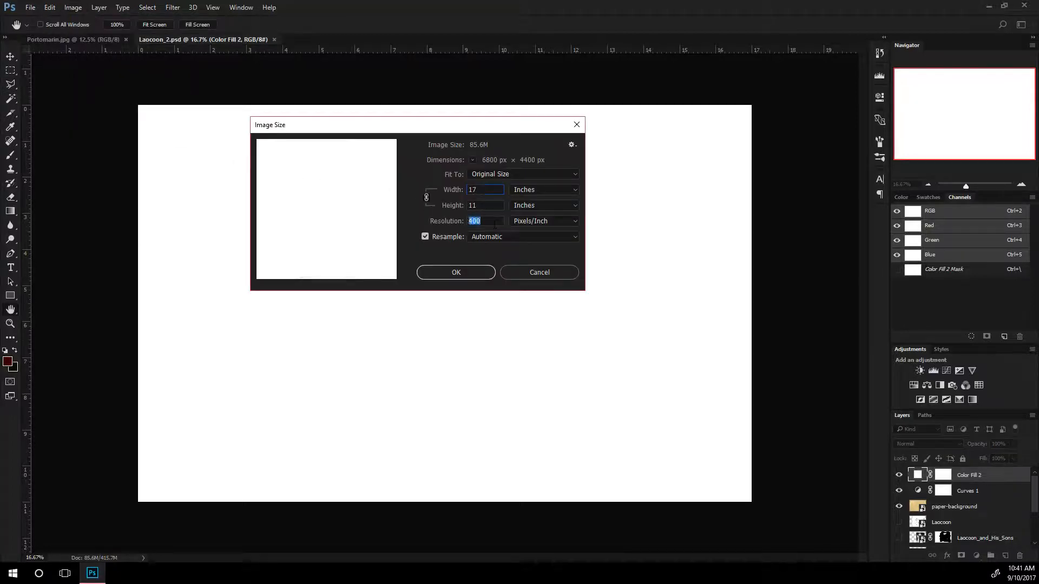
pyautogui.click(543, 189)
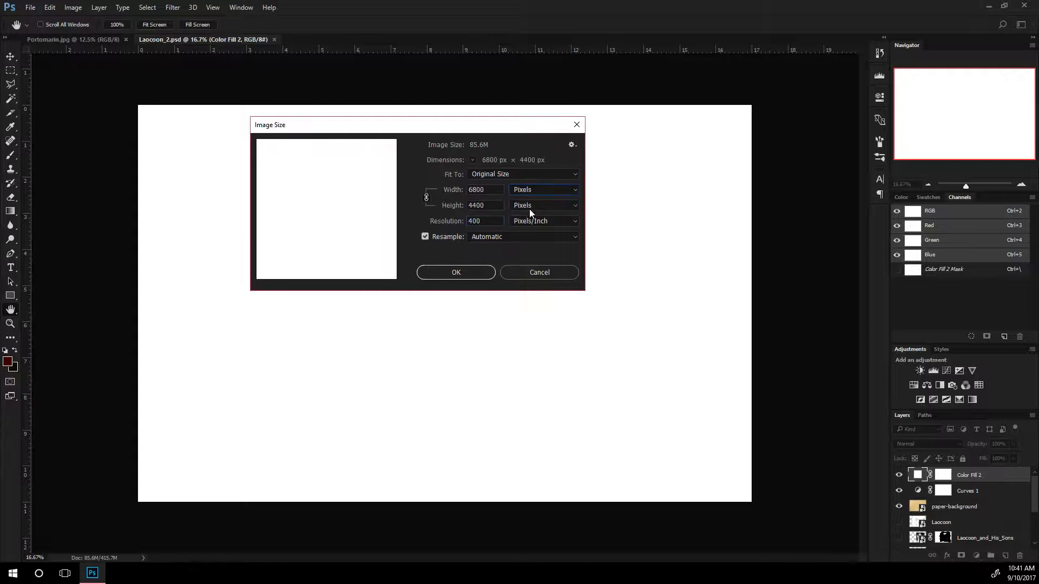
pyautogui.click(486, 189)
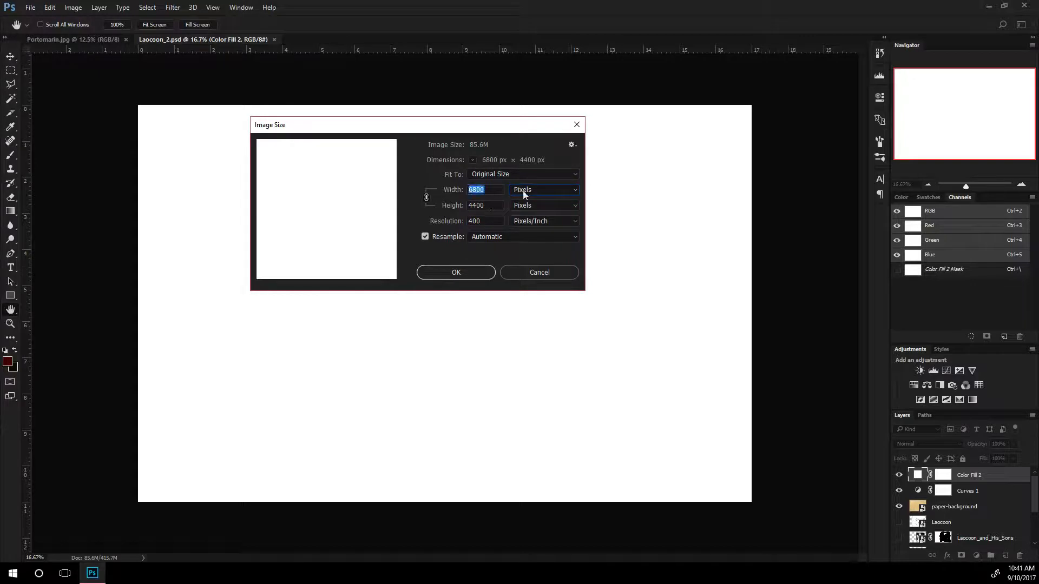
pyautogui.click(543, 190)
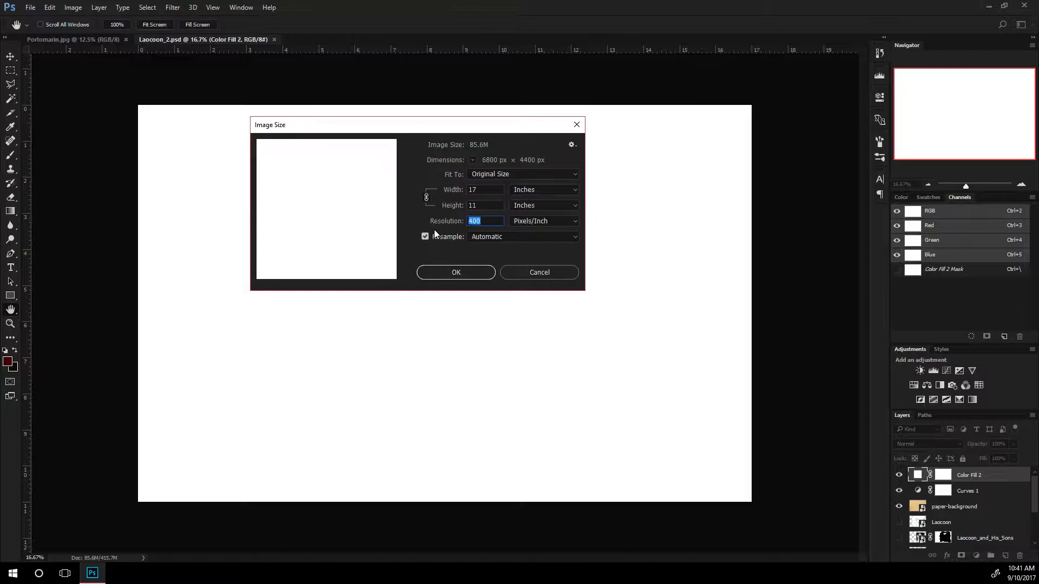
pyautogui.write('250')
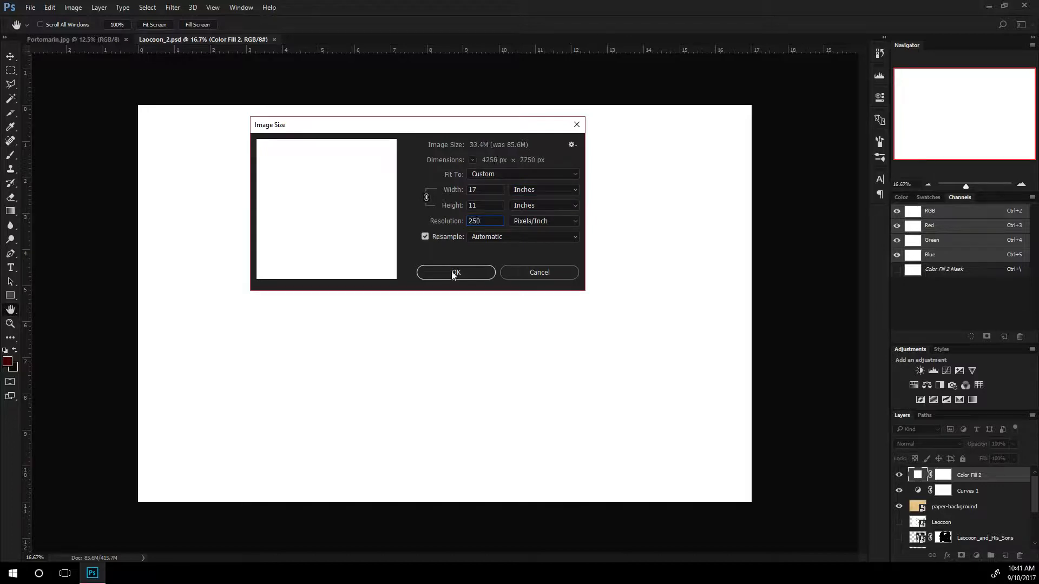
pyautogui.click(455, 272)
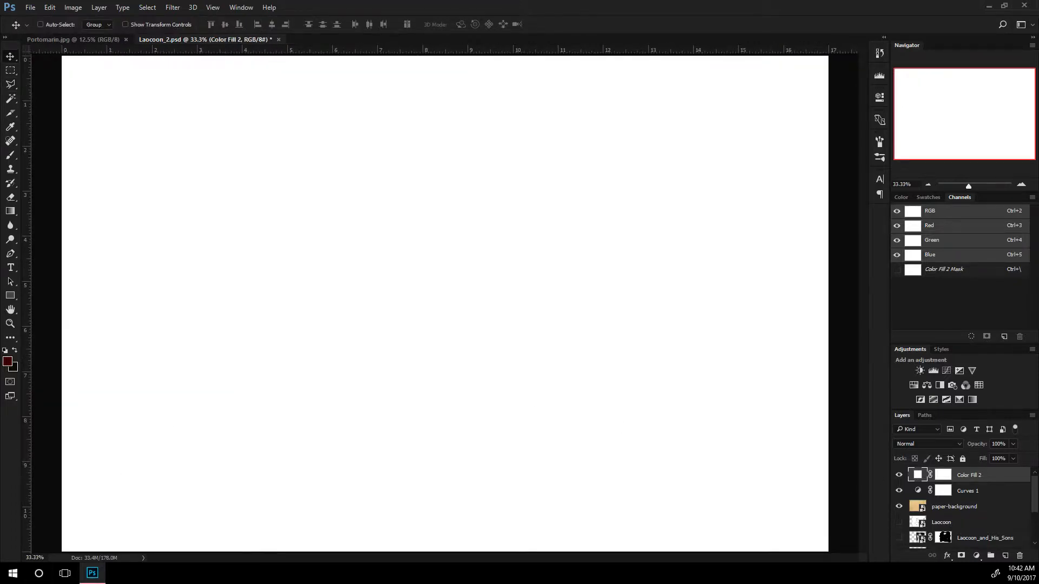
# Save the resized document and confirm Laocoon_2 now measures 84.3 MB instead of 167 MB
pyautogui.click(118, 573)
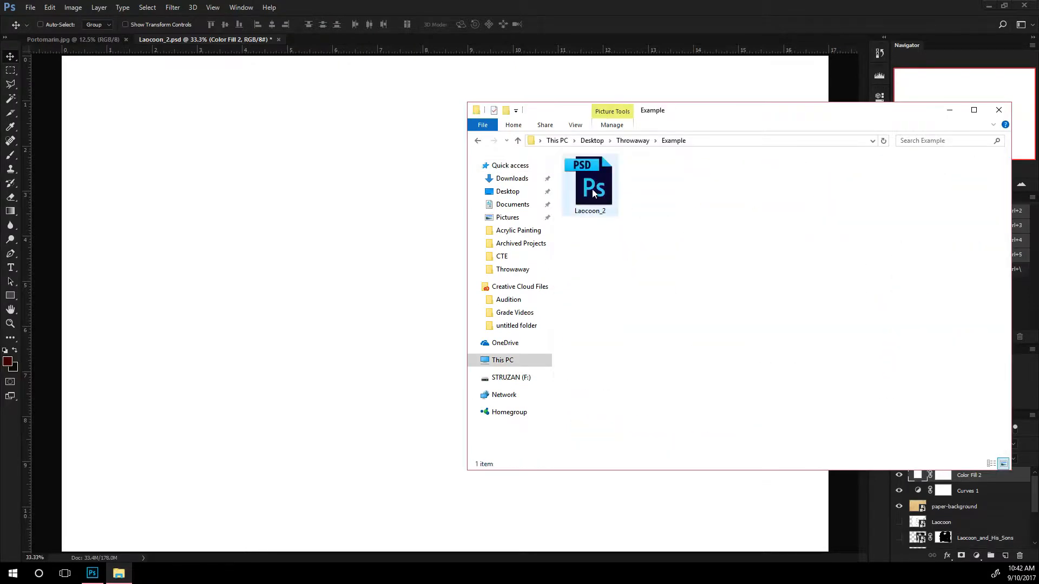
pyautogui.click(590, 184)
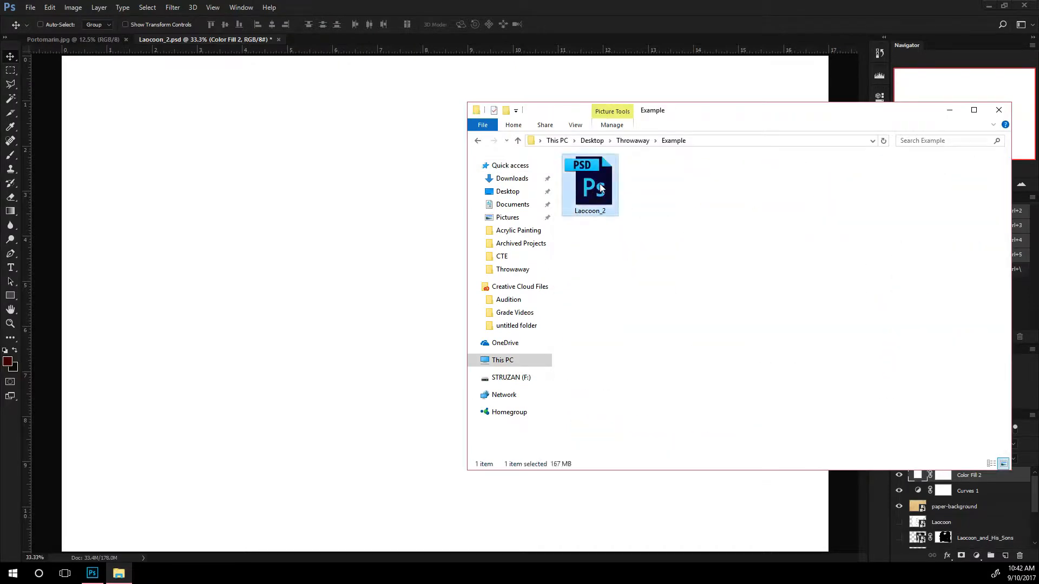
pyautogui.moveTo(66, 86)
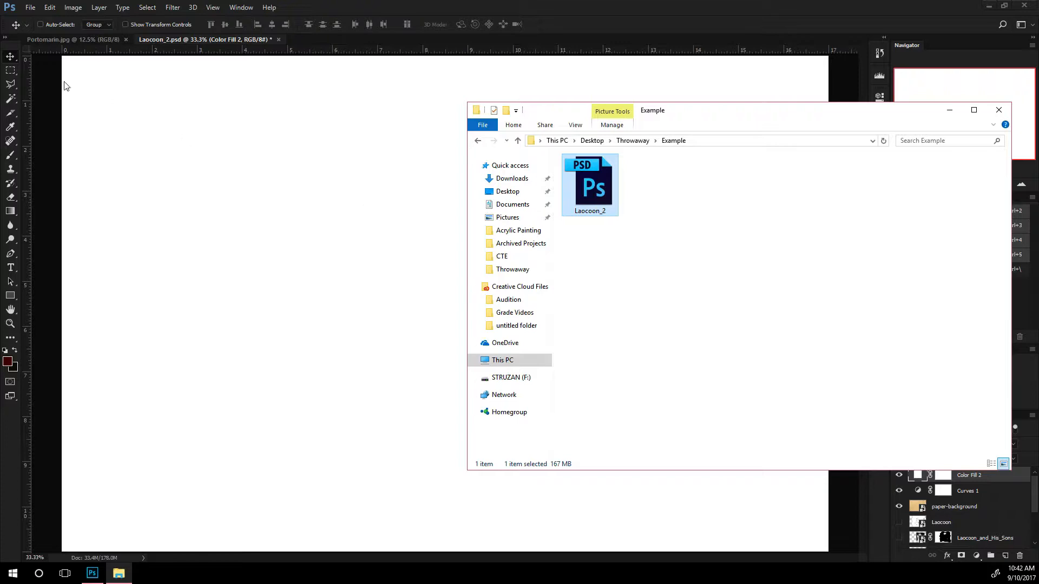
pyautogui.click(29, 7)
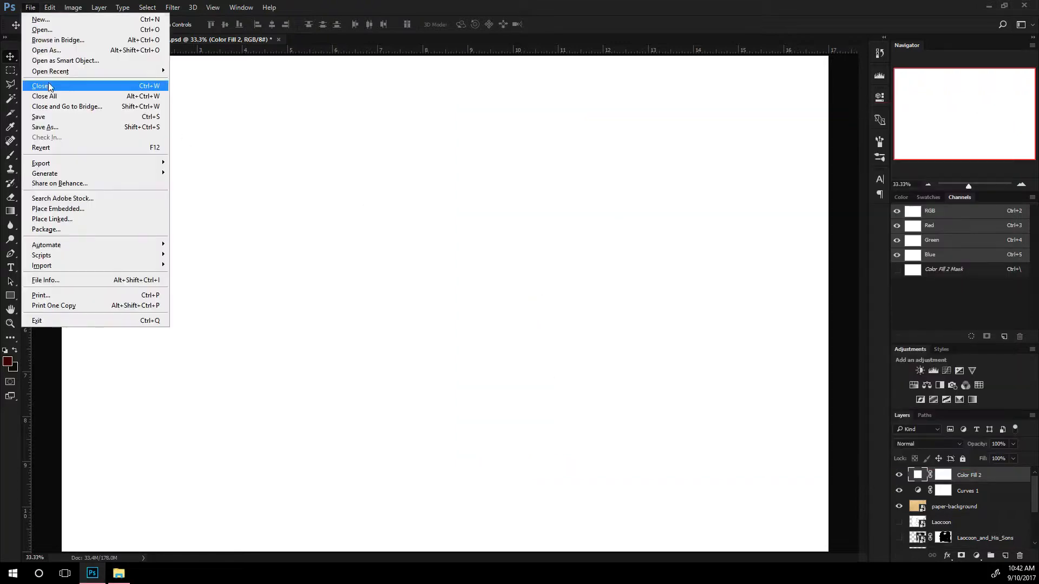
pyautogui.click(41, 85)
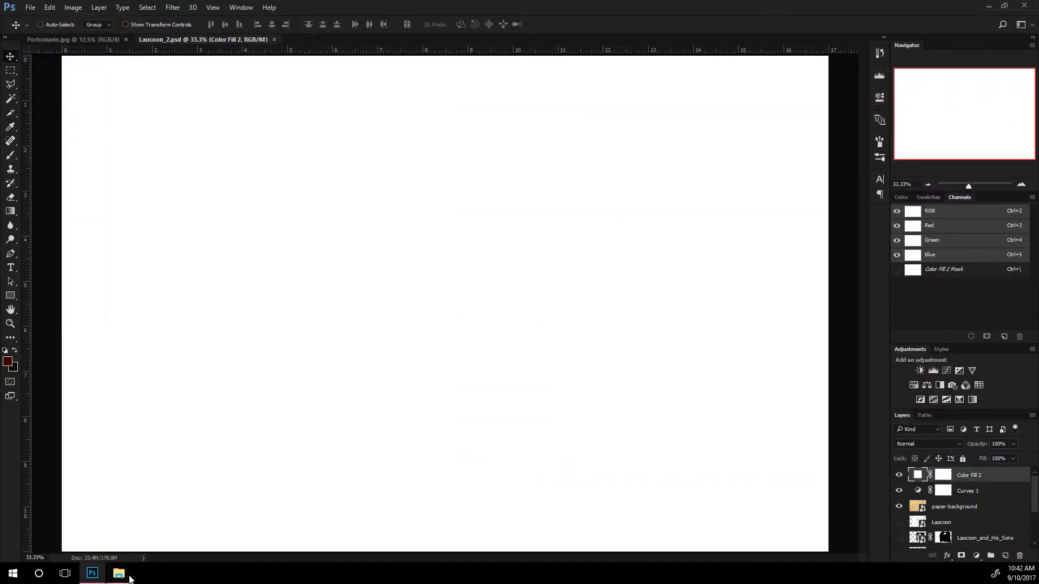
pyautogui.click(118, 573)
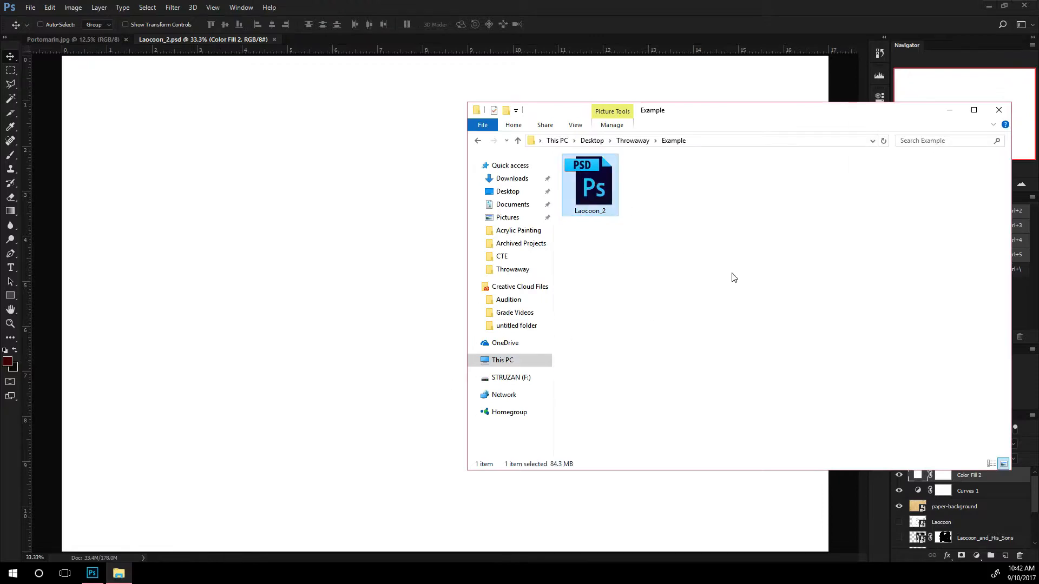
pyautogui.moveTo(571, 467)
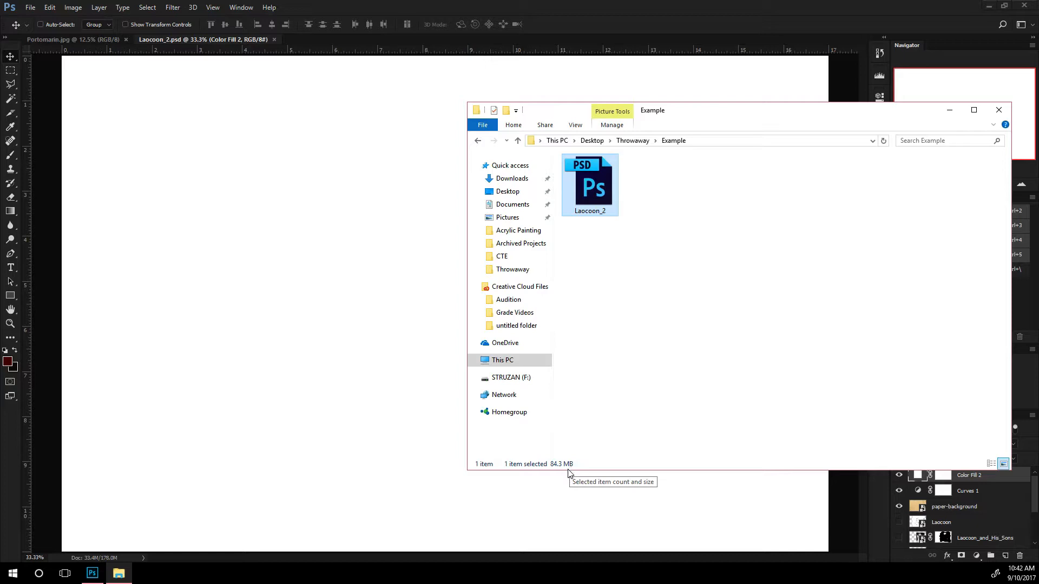
pyautogui.moveTo(649, 409)
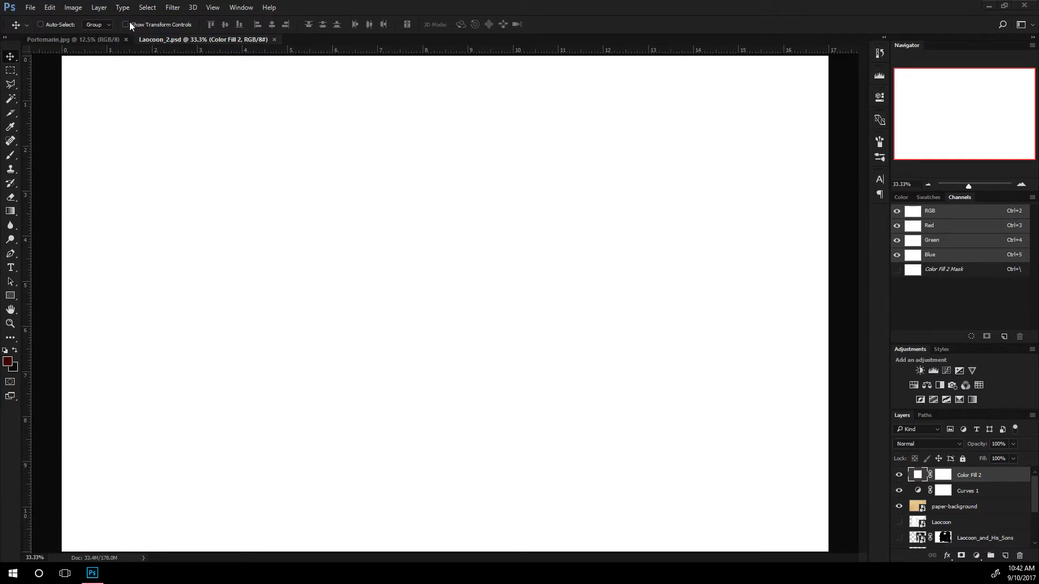
# Reopen Image Size with pixel units to confirm 4250 × 2750 px at 250 ppi
pyautogui.click(73, 7)
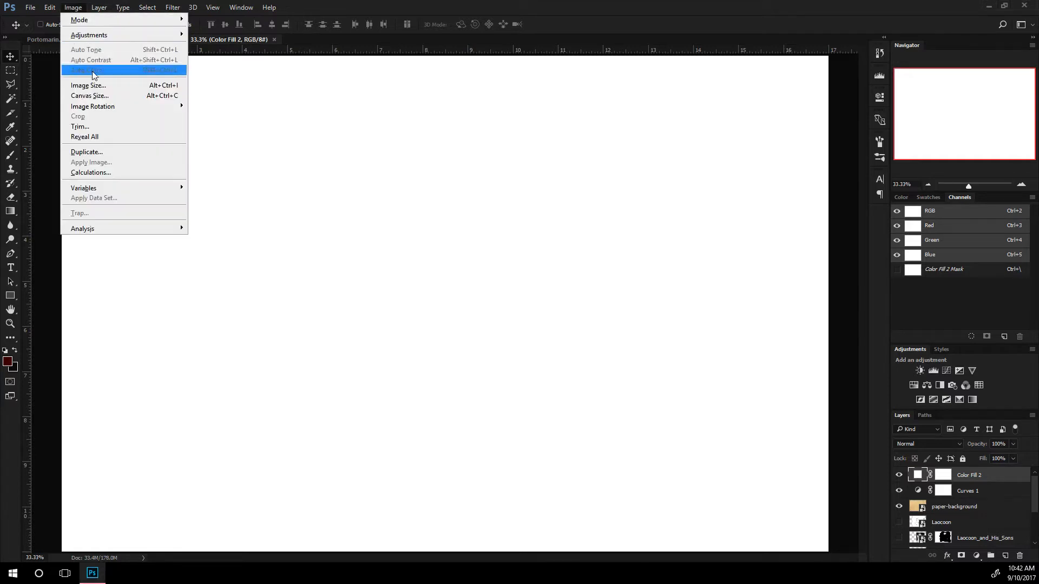
pyautogui.click(89, 85)
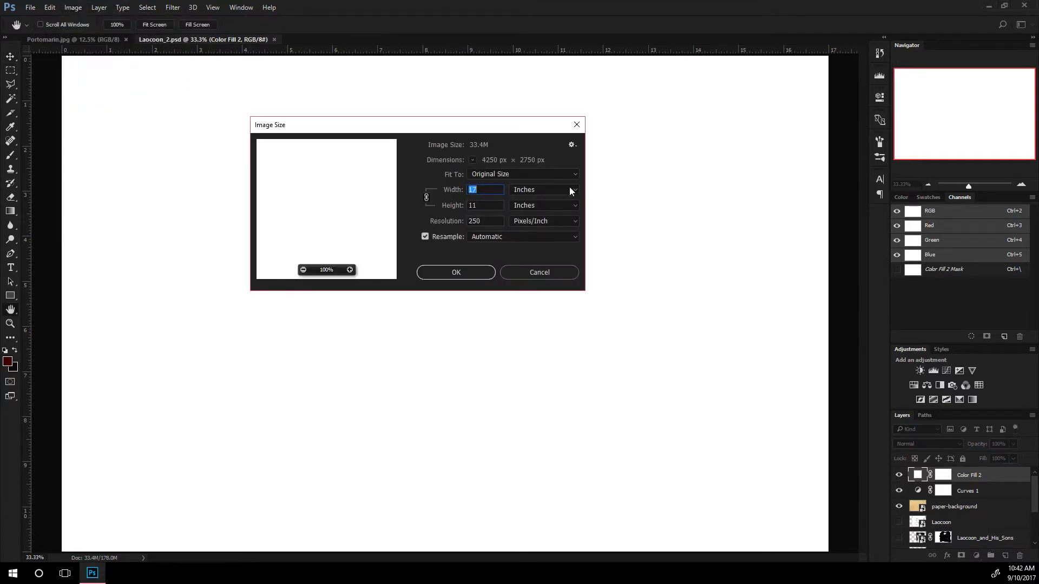
pyautogui.click(574, 189)
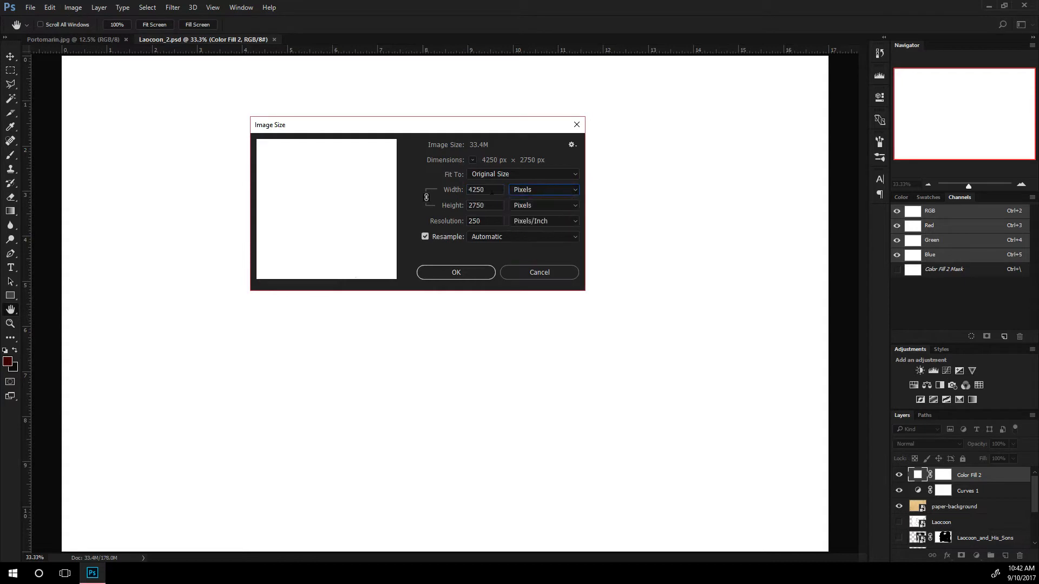
pyautogui.moveTo(484, 190)
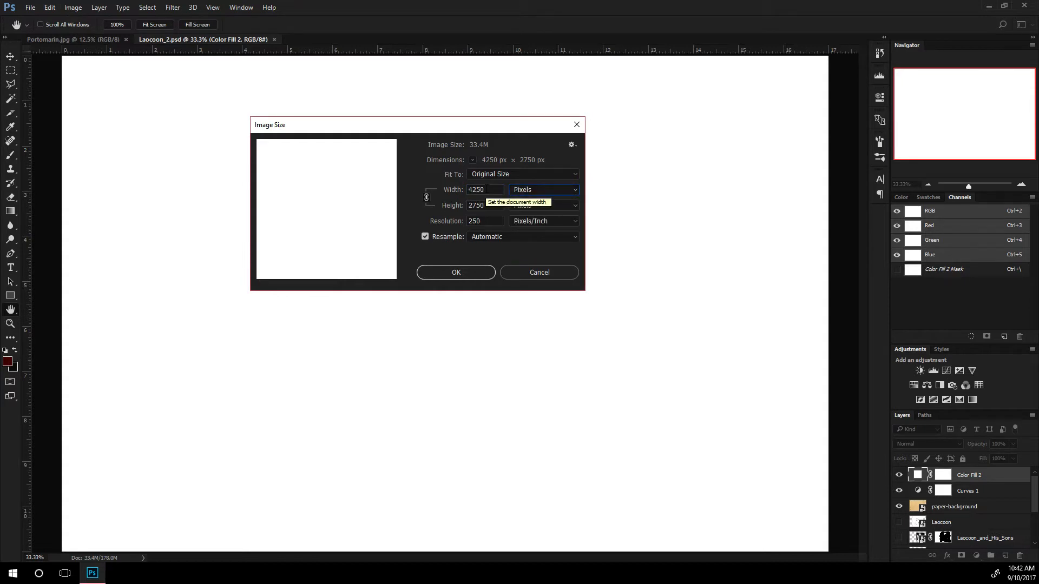